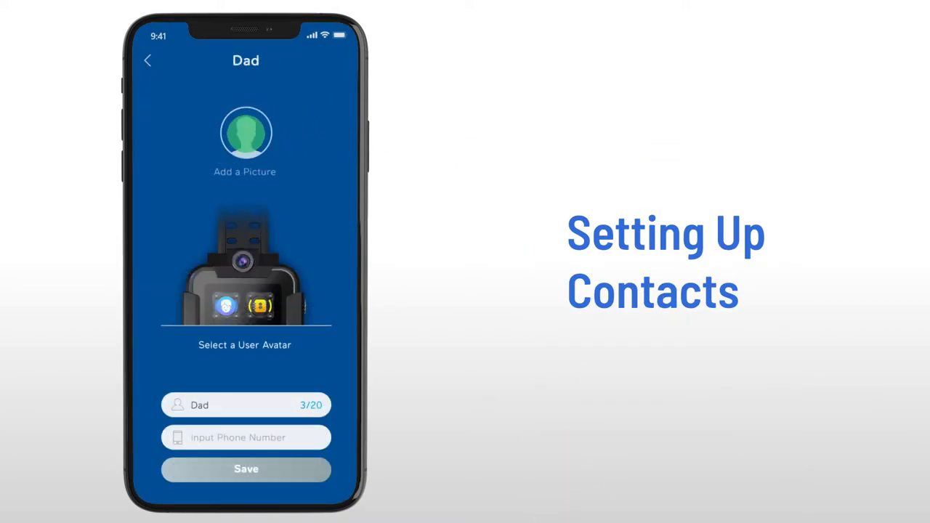
pyautogui.click(245, 133)
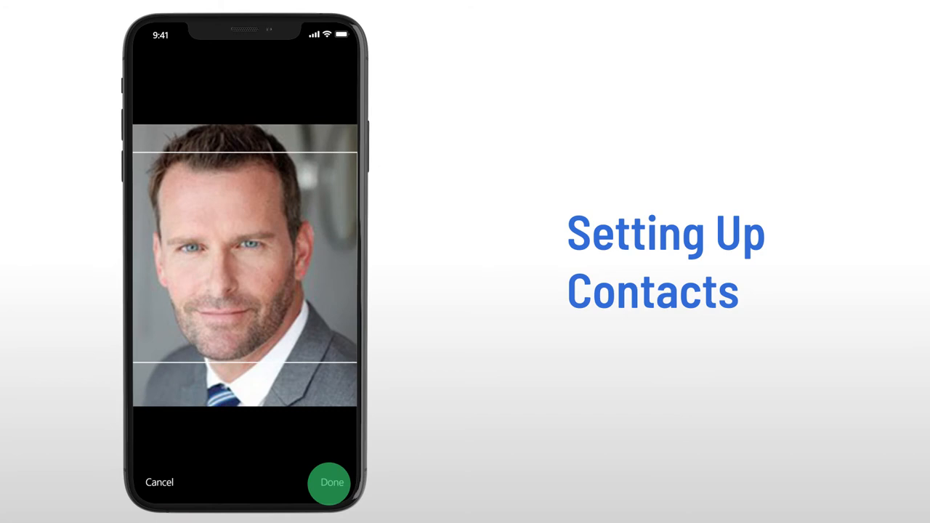
pyautogui.click(332, 483)
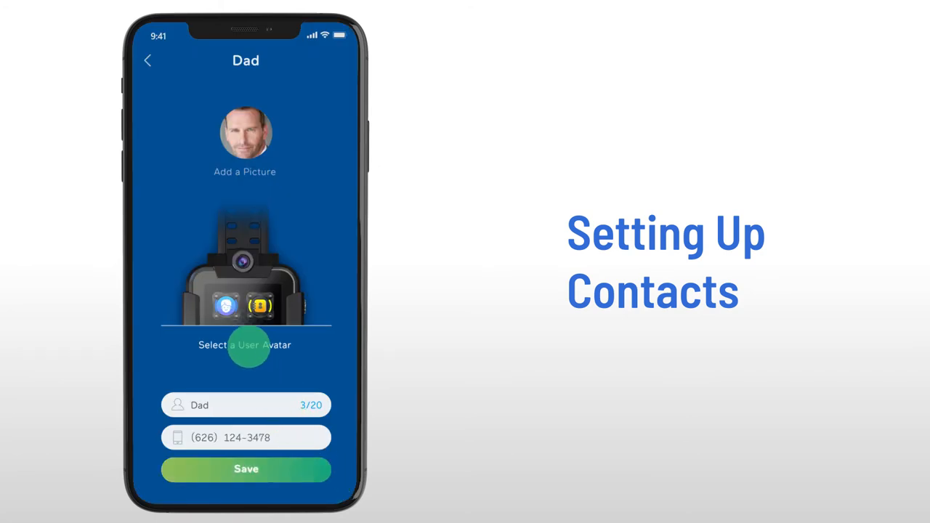
pyautogui.click(246, 346)
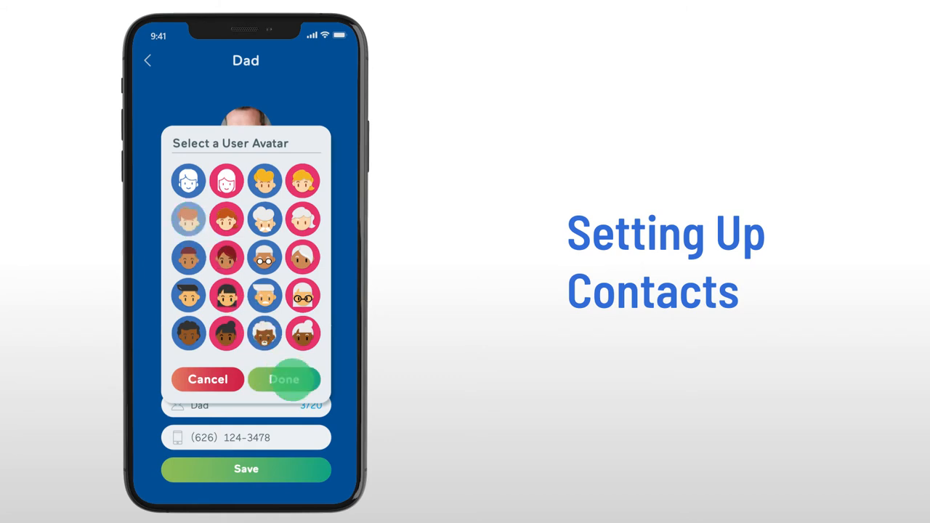
pyautogui.click(284, 380)
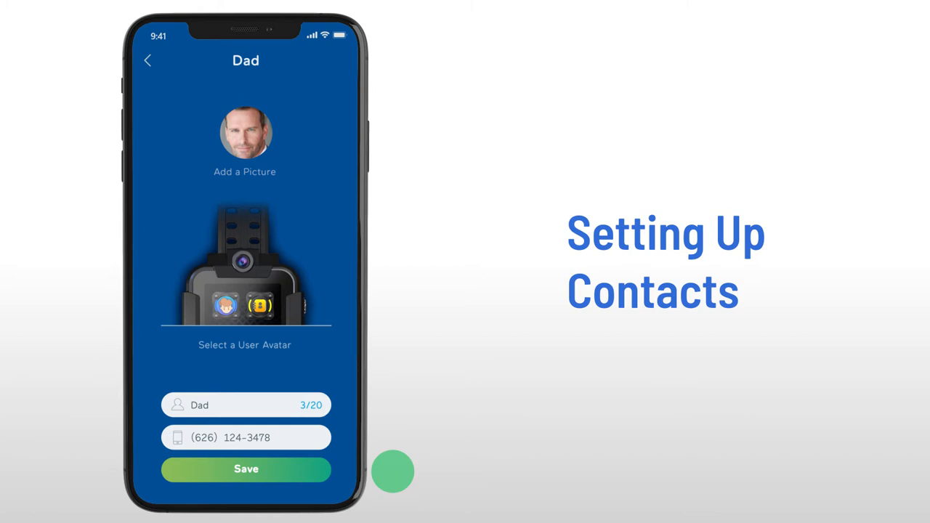
pyautogui.click(246, 468)
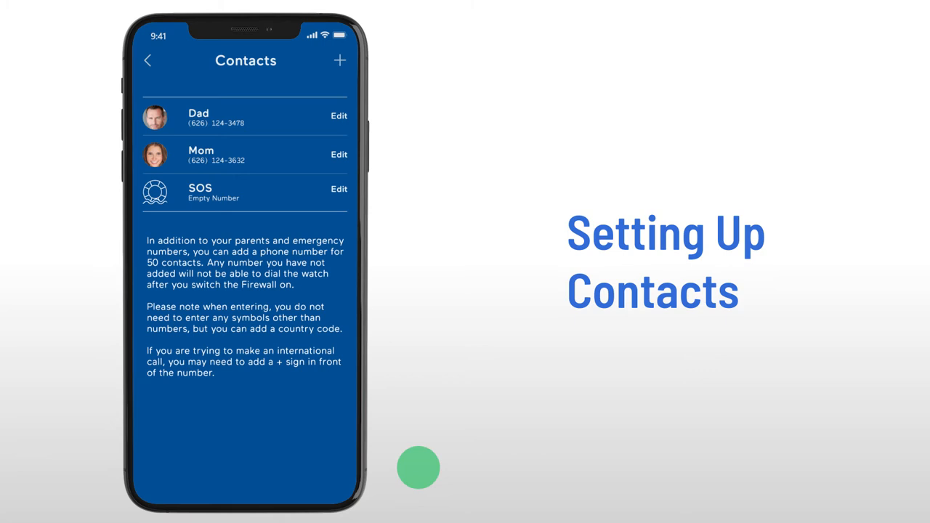
pyautogui.click(244, 192)
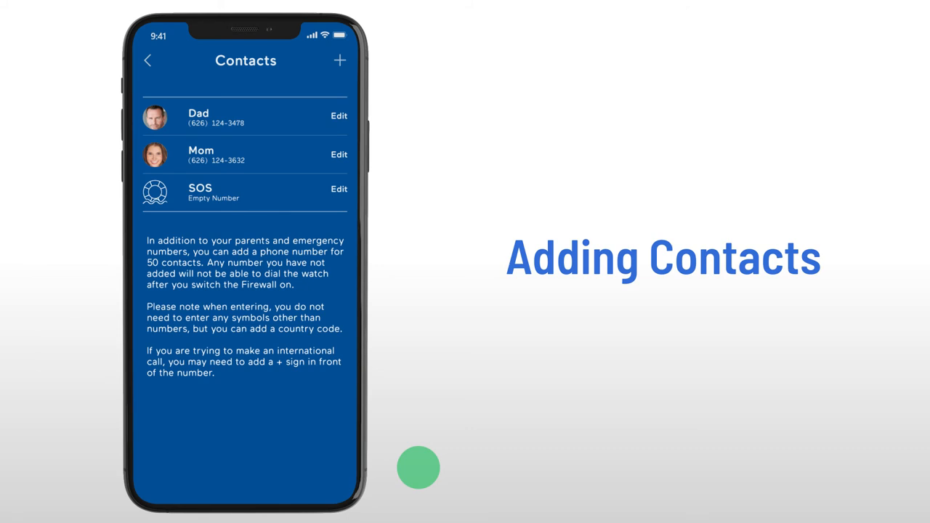
pyautogui.moveTo(364, 186)
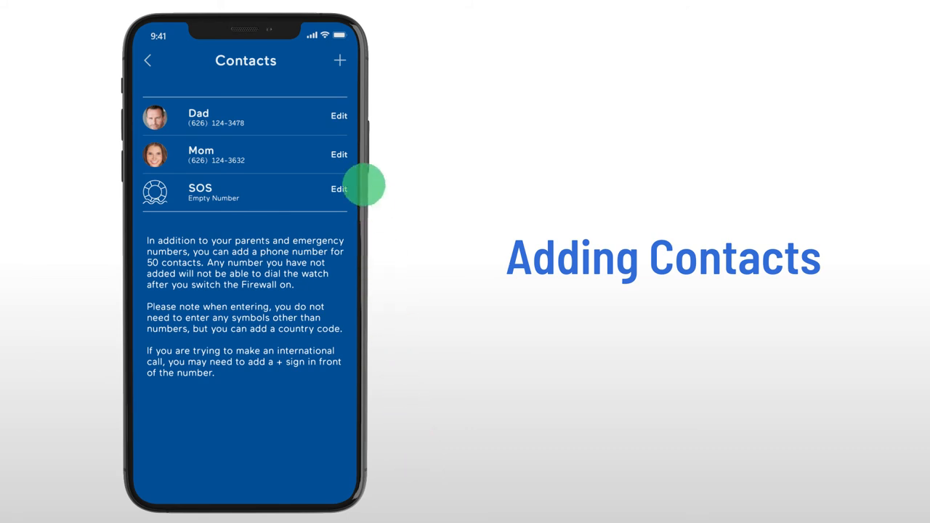
pyautogui.click(340, 61)
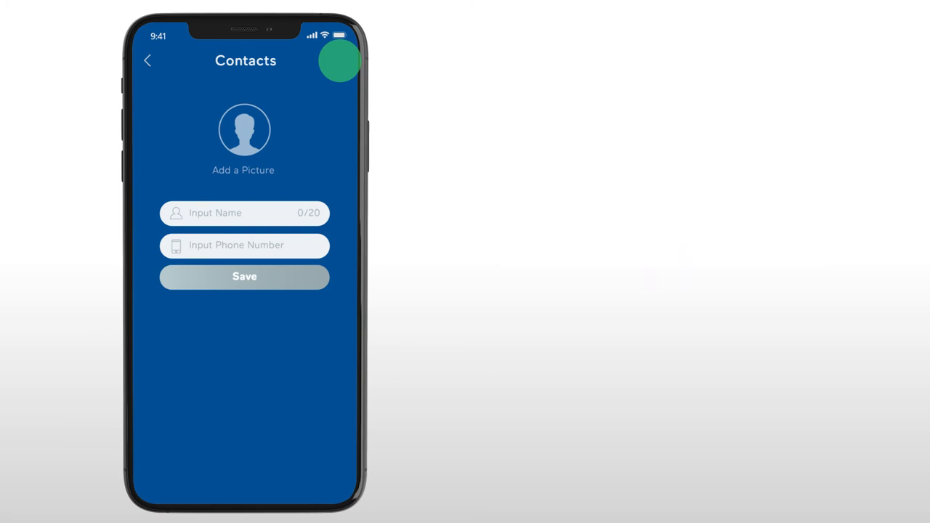
pyautogui.click(244, 130)
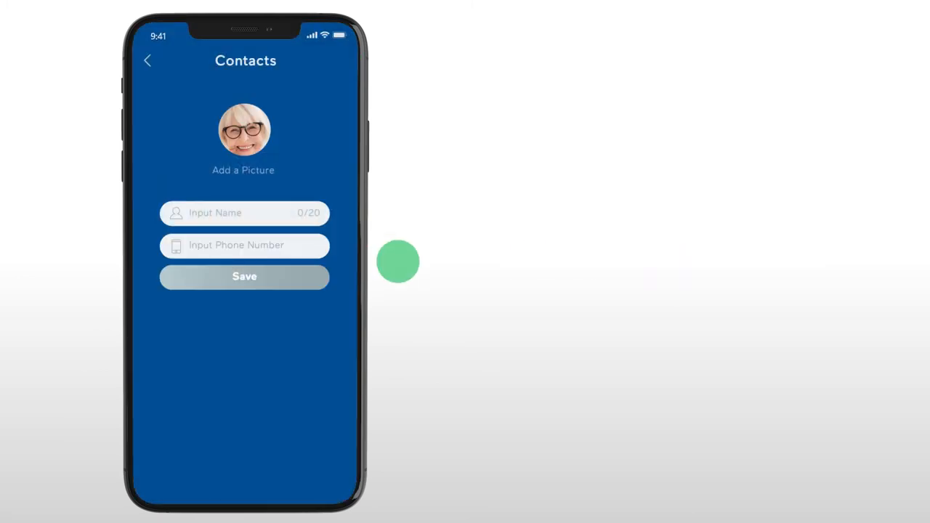
pyautogui.click(244, 276)
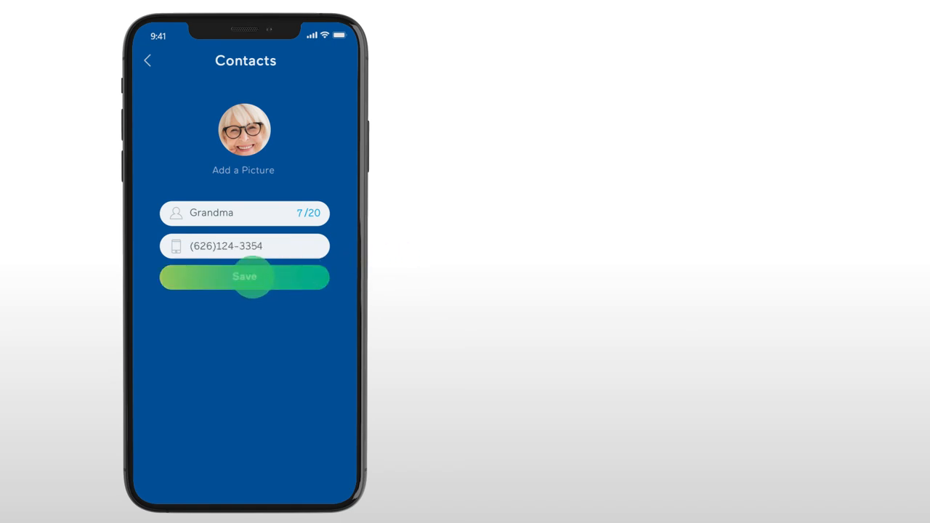
pyautogui.click(244, 276)
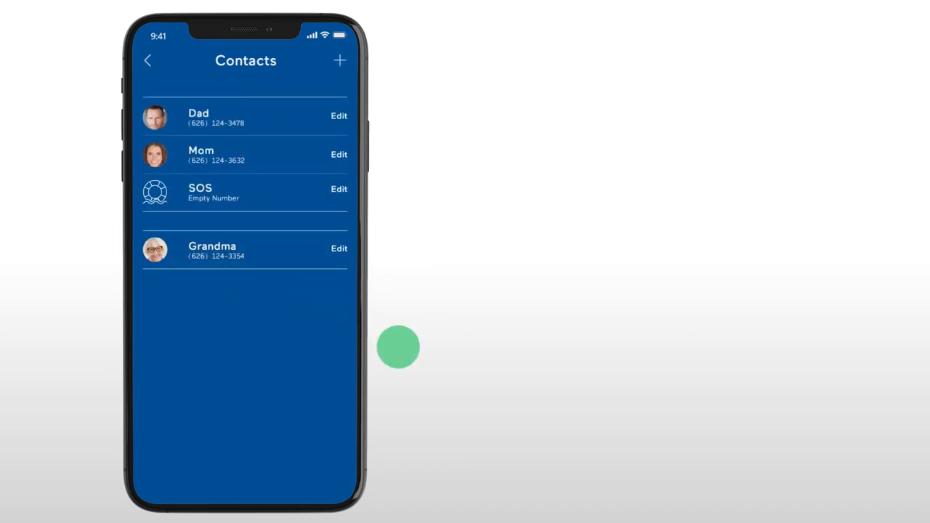